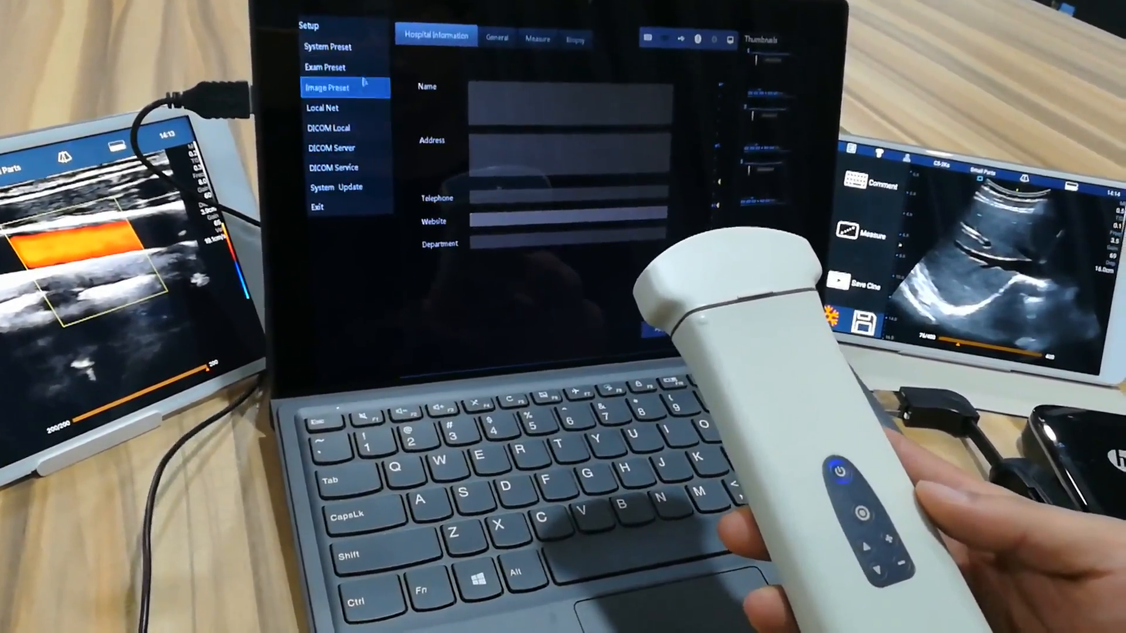
# Show the Biopsy settings with probe bracket models and guide line dot size, via the General tab.
pyautogui.click(517, 36)
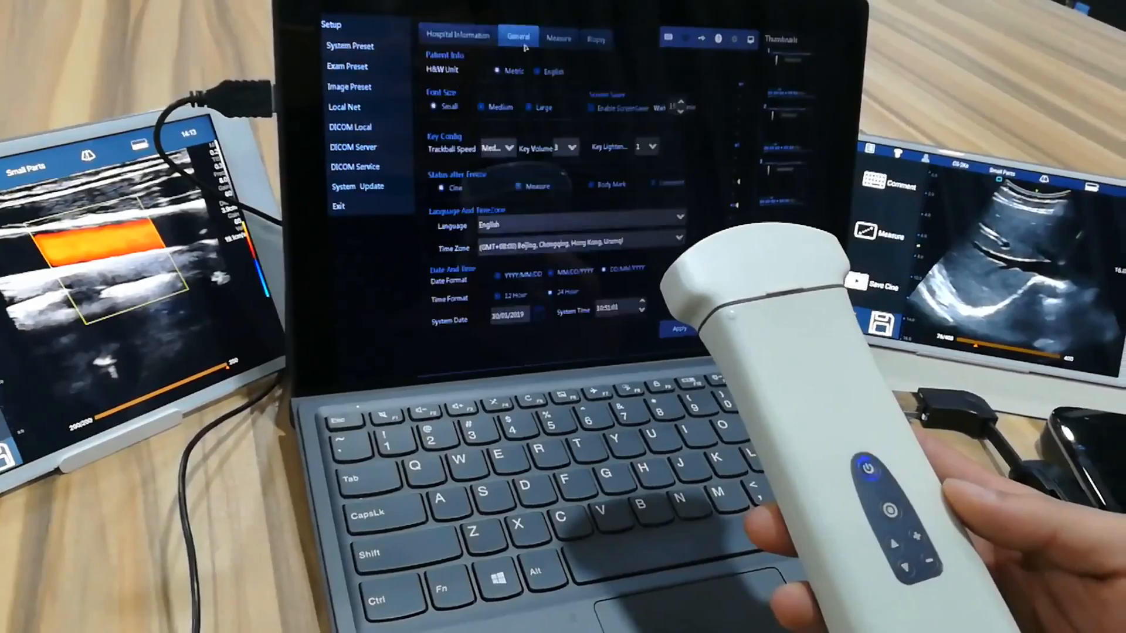
pyautogui.click(595, 38)
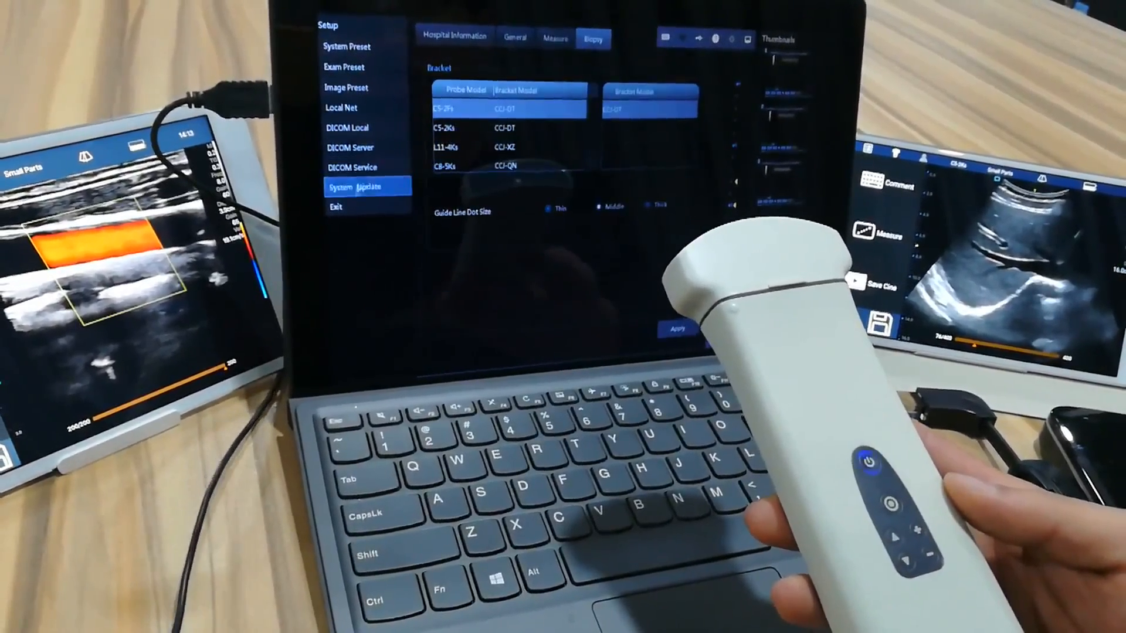